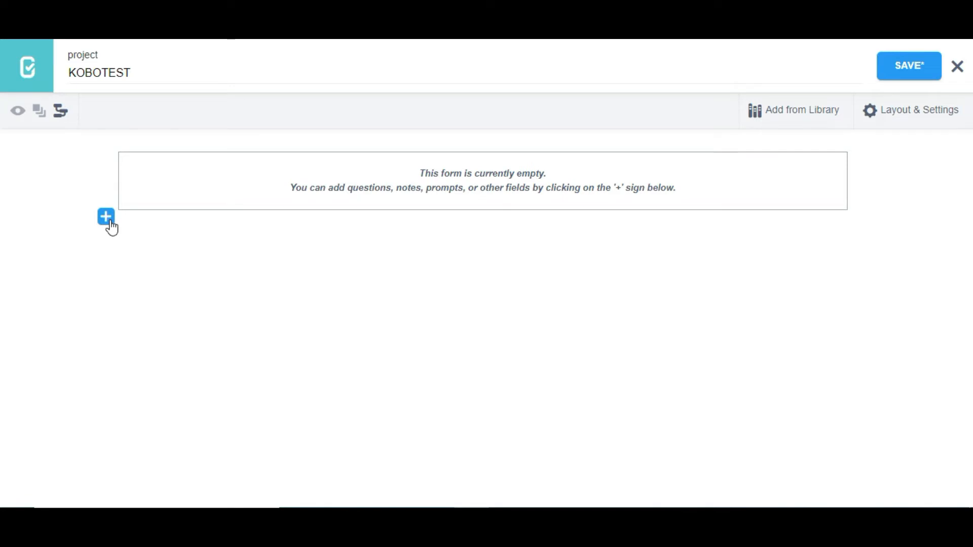
Add an Area question labelled 'Record an area' to the empty KOBOTEST form
click(105, 217)
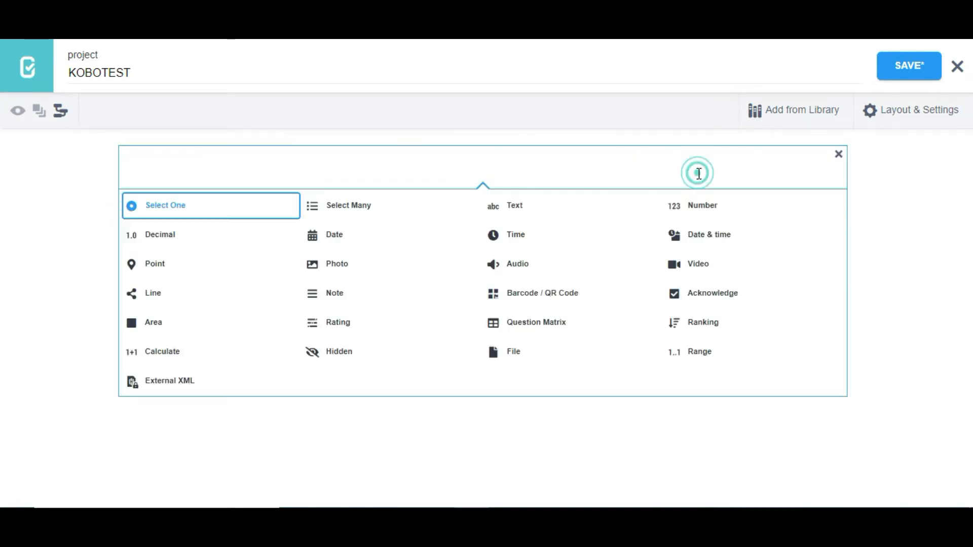
mouse_move(153, 322)
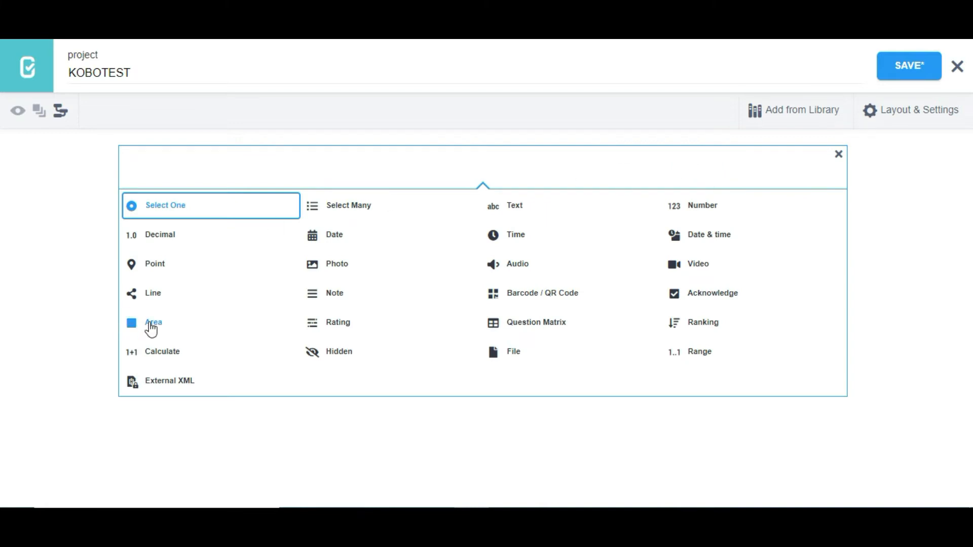
click(153, 323)
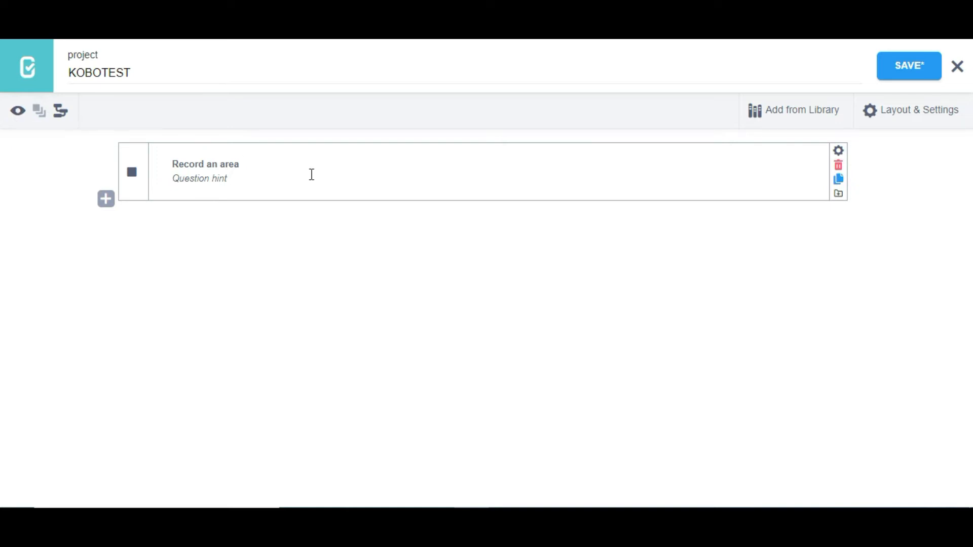
Open the form preview and scroll to the area question's map
click(17, 110)
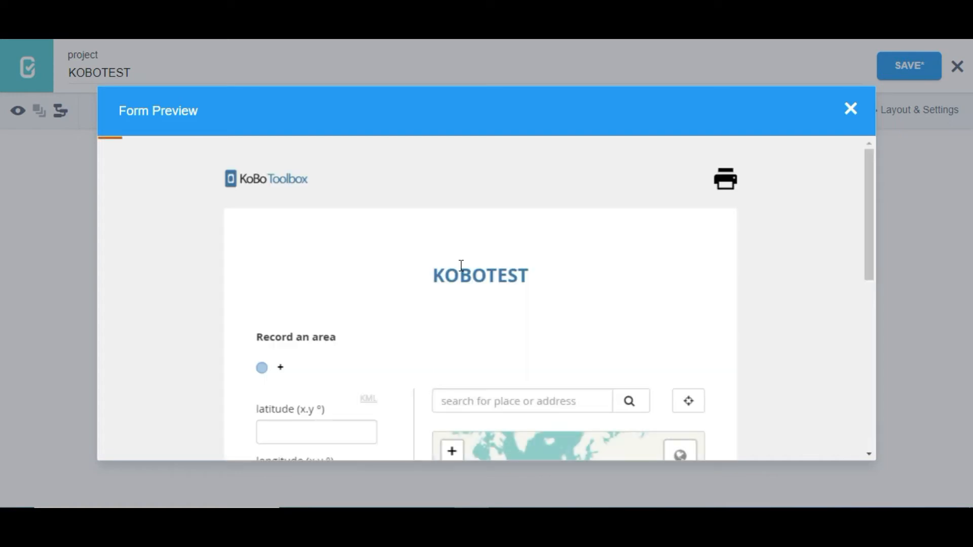
scroll(down, 3)
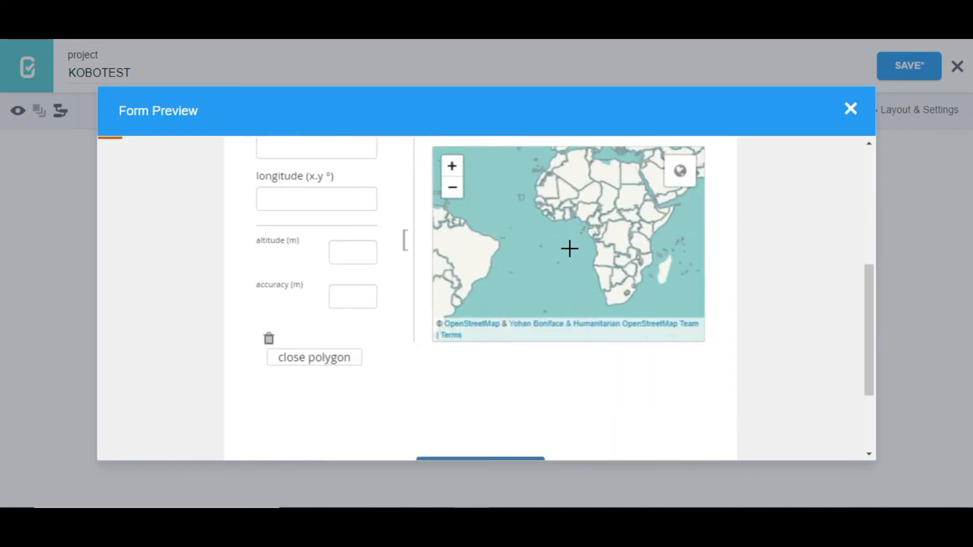
scroll(up, 3)
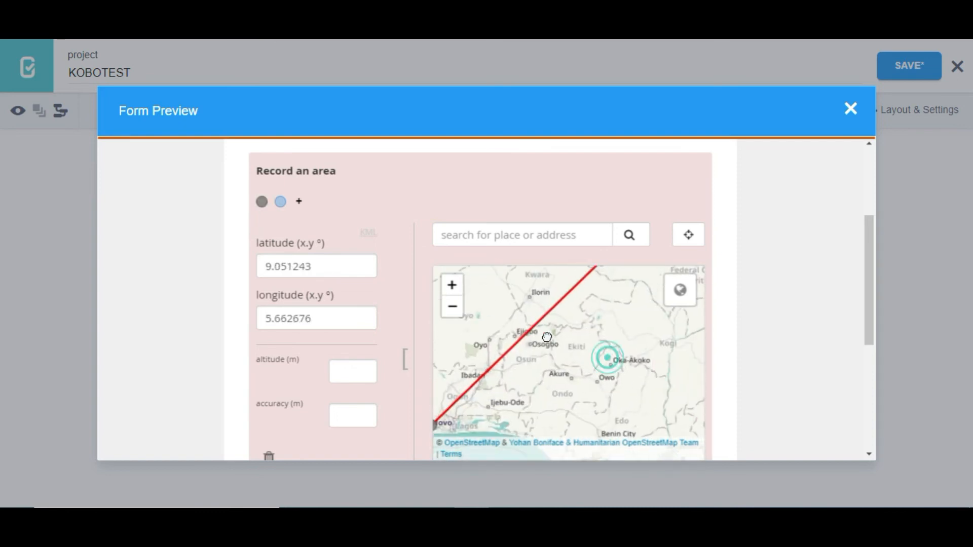
Pan the map and add polygon corner points over south-western Nigeria
drag(546, 337, 613, 371)
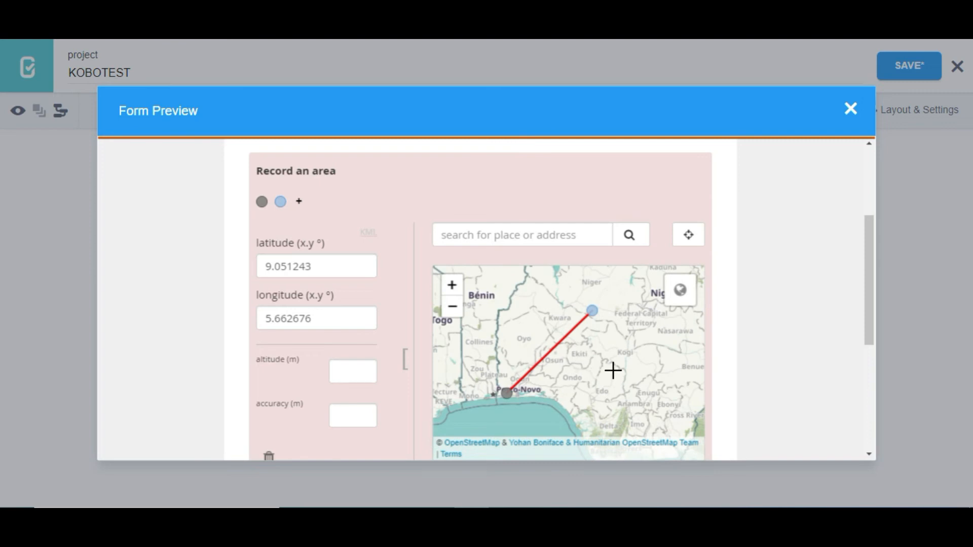
click(614, 371)
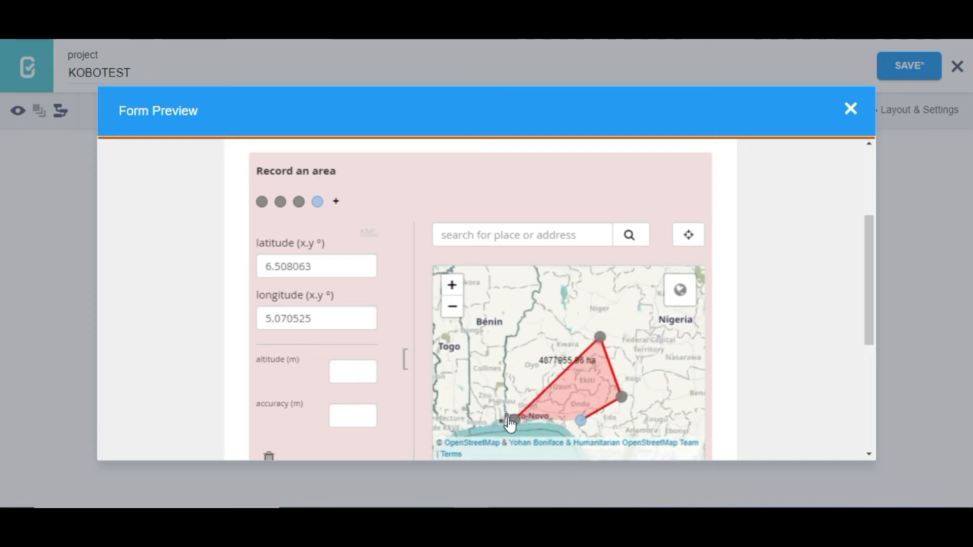
drag(509, 422, 580, 429)
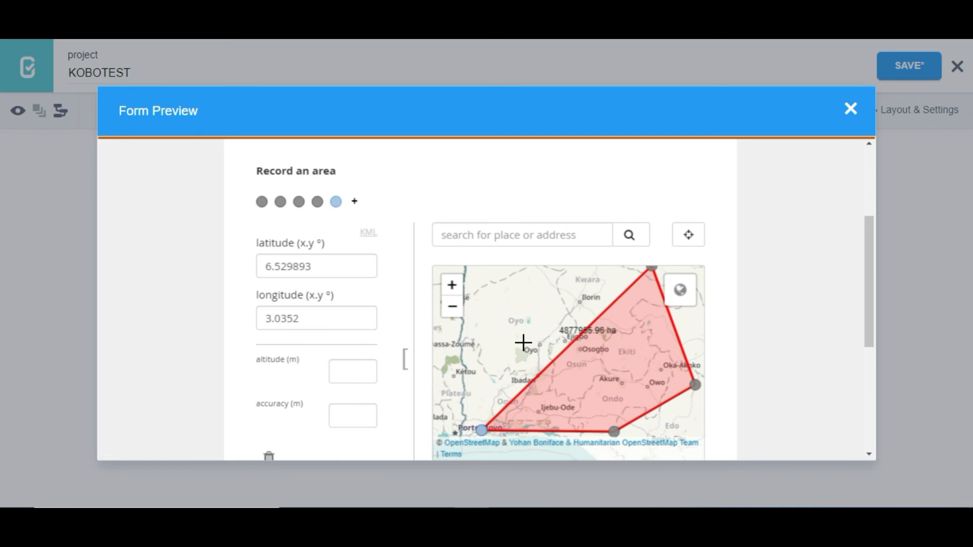
mouse_move(508, 335)
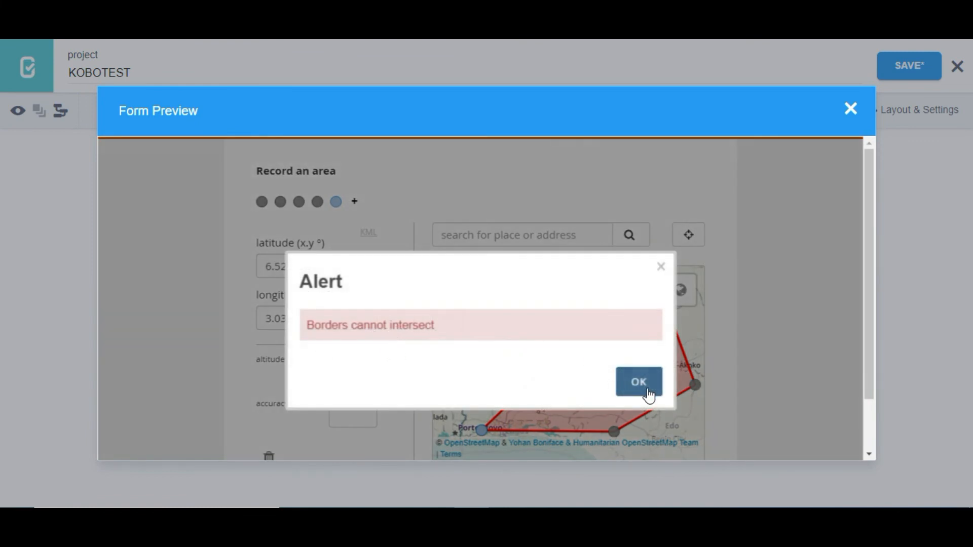
Dismiss the 'Borders cannot intersect' alert and acknowledge the 'Form is valid!' message
click(639, 382)
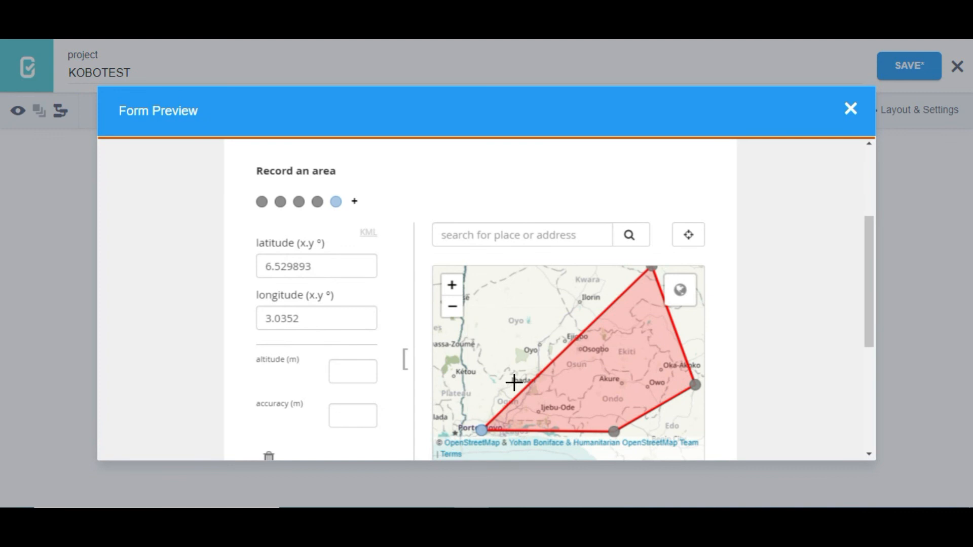
mouse_move(567, 312)
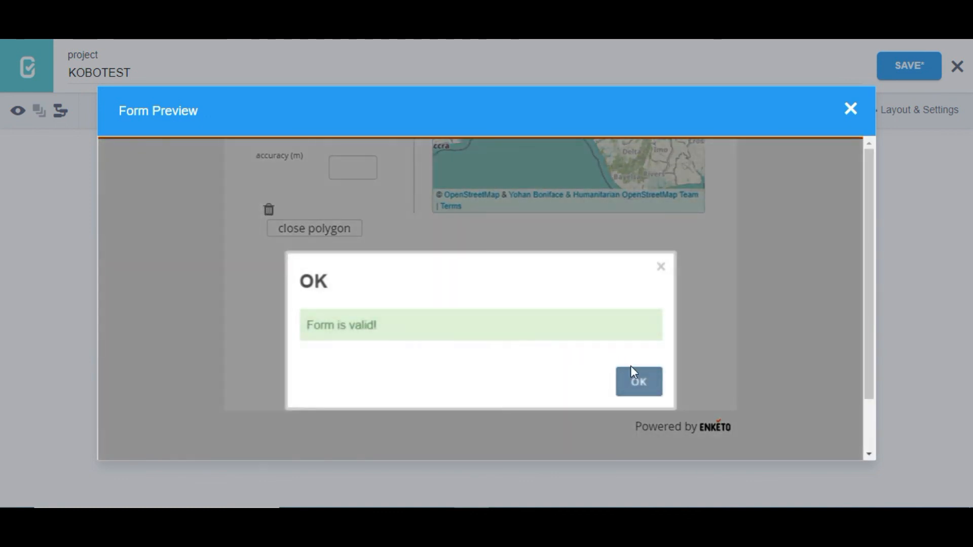
click(638, 381)
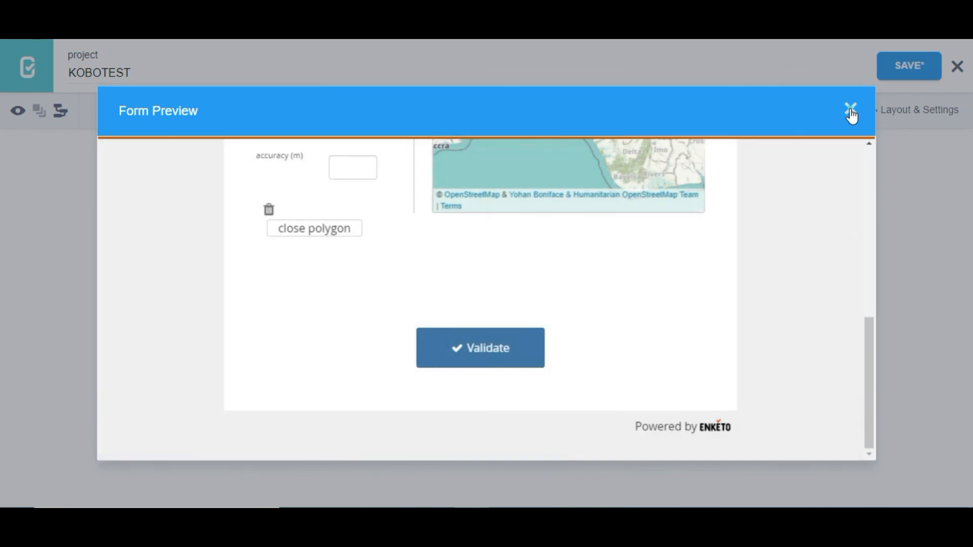